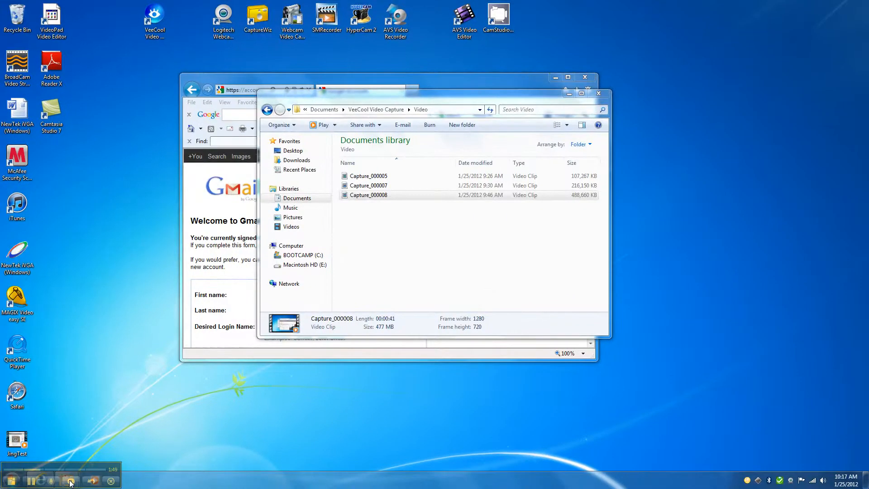
mouse_move(76, 445)
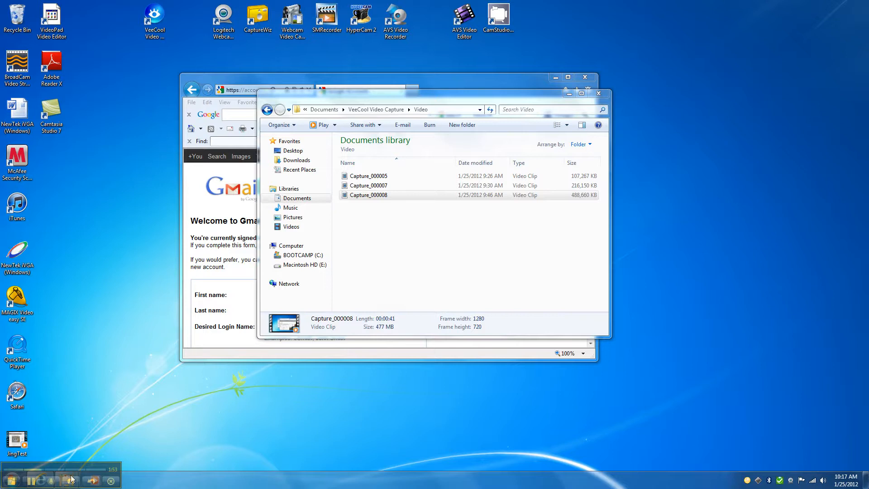
mouse_move(71, 478)
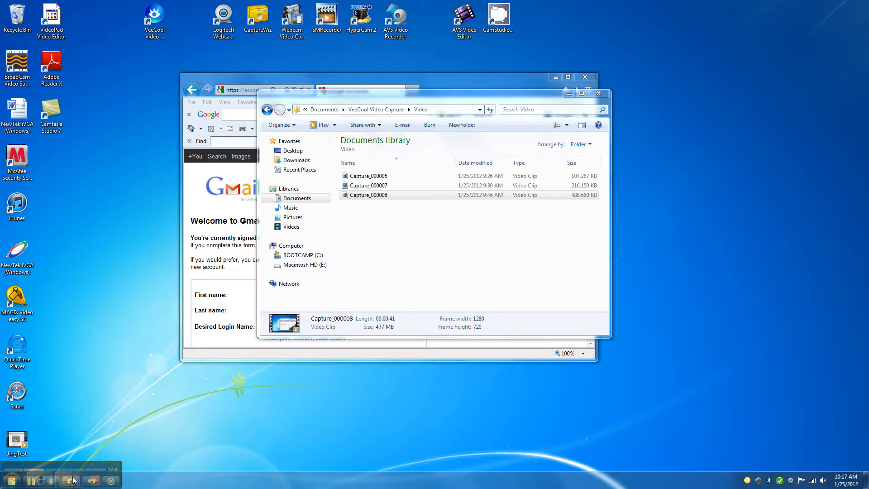
Restore the VeeCool main window from the minimized recording bar.
click(155, 21)
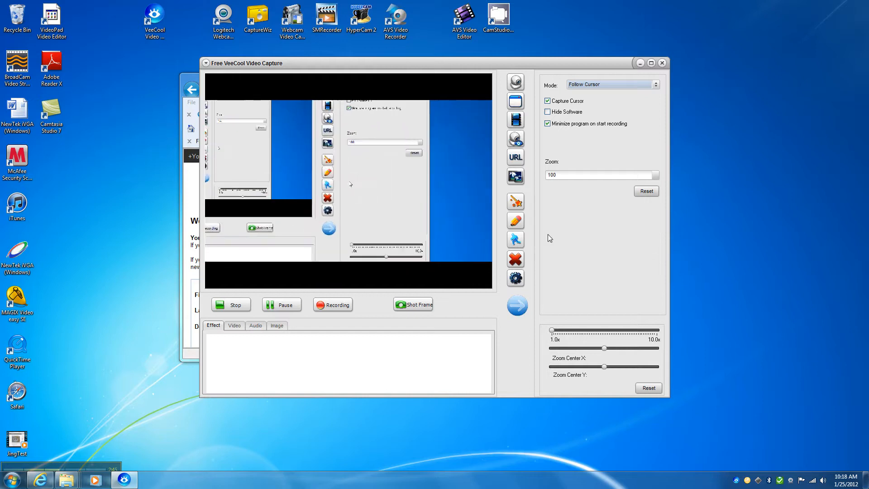
Switch the capture mode to Full Screen so the preview shows the whole desktop.
click(656, 84)
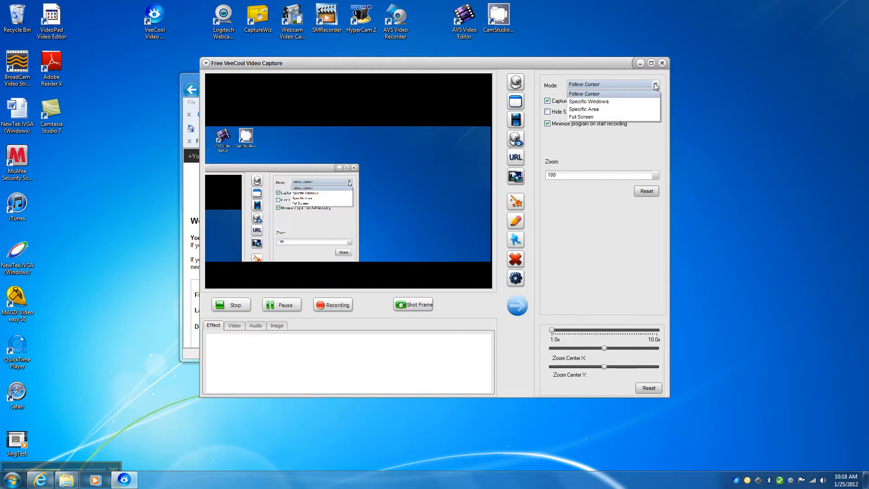
click(582, 117)
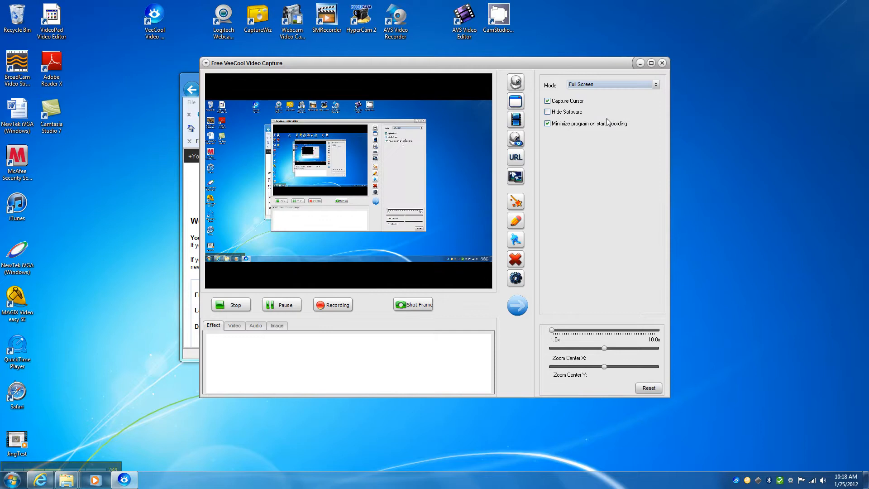
mouse_move(434, 156)
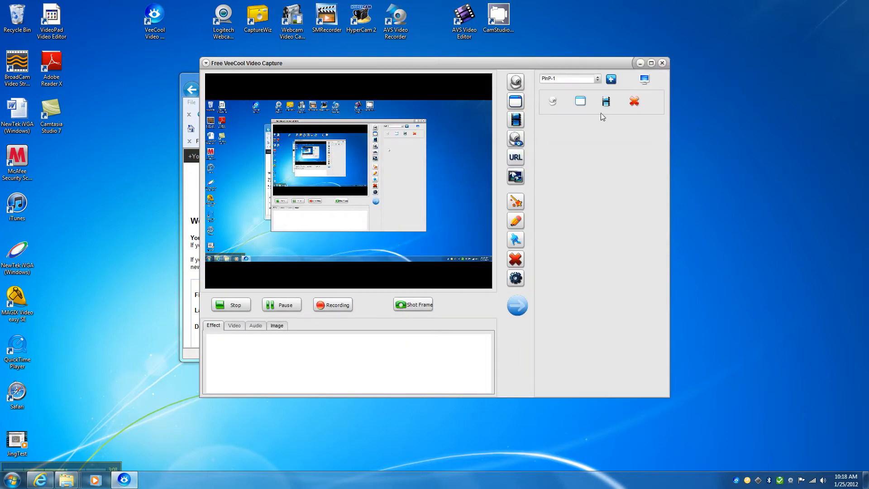
Add a PInP-1 overlay fed by the Logitech HD Webcam C615.
click(552, 101)
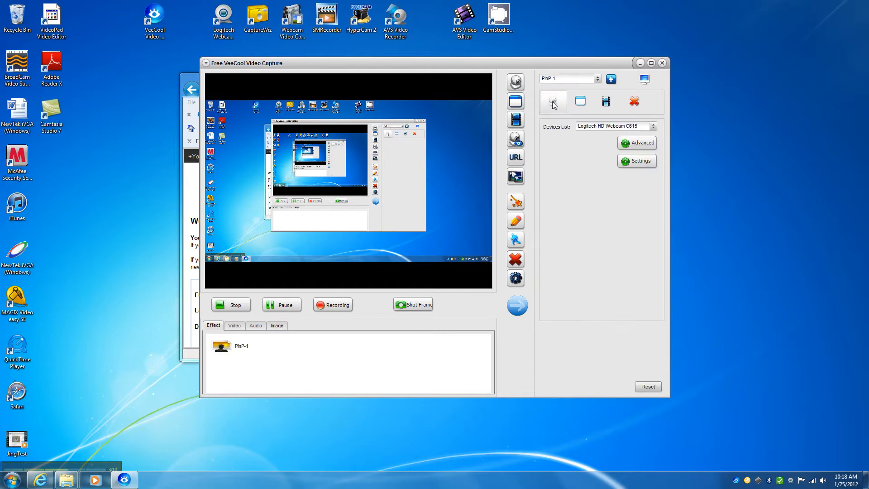
click(552, 101)
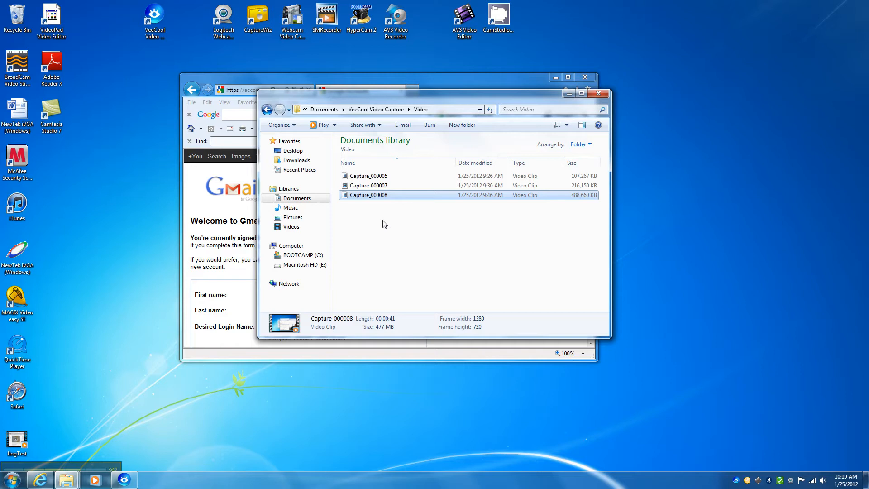
mouse_move(383, 215)
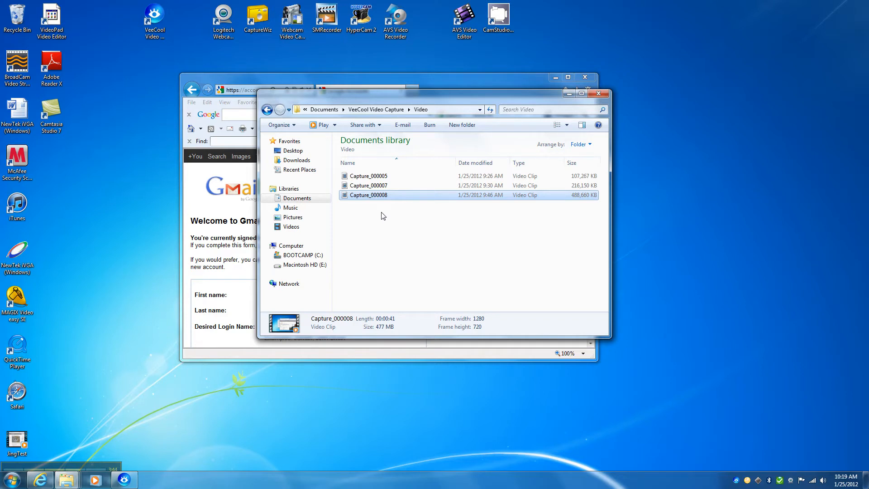
mouse_move(369, 194)
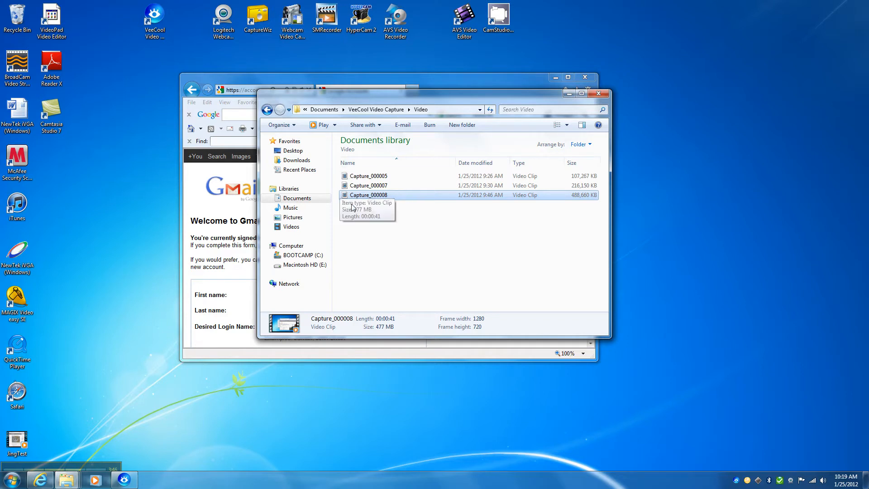
mouse_move(417, 248)
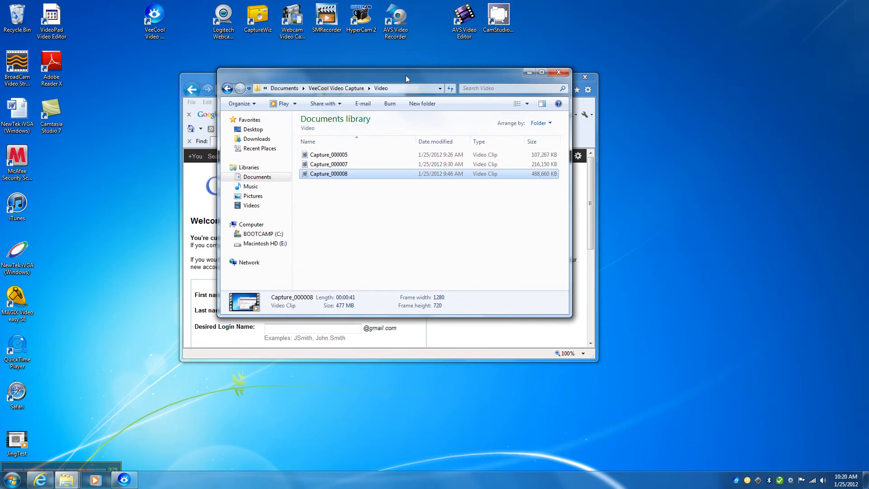
mouse_move(225, 398)
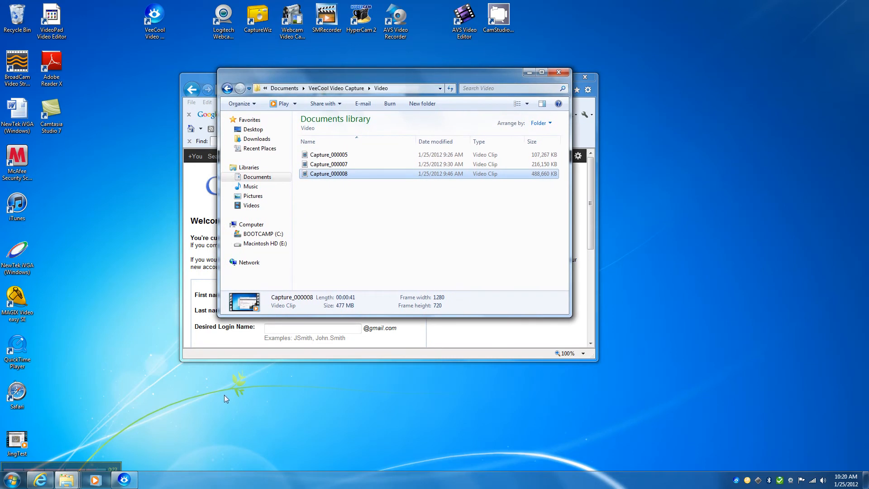
mouse_move(124, 479)
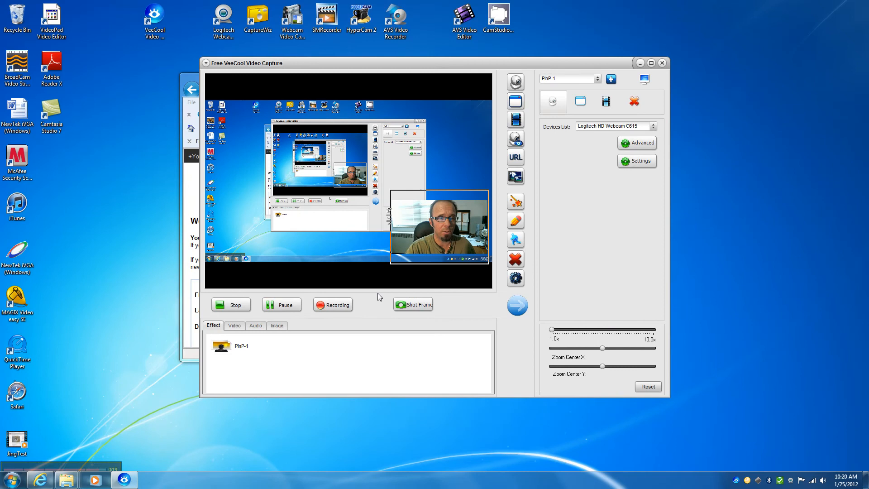
click(231, 304)
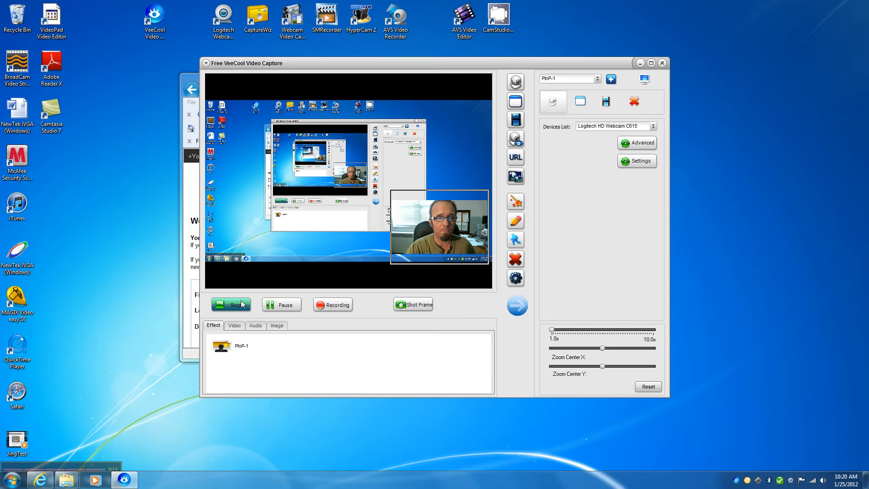
click(235, 305)
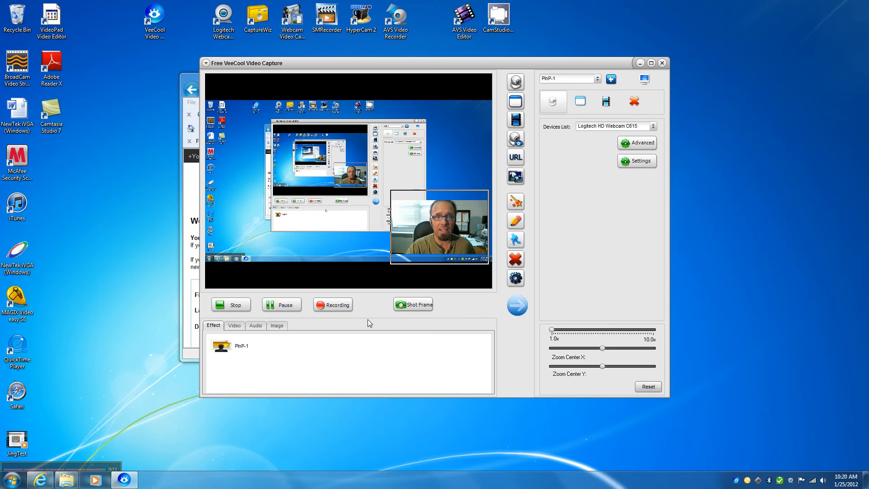